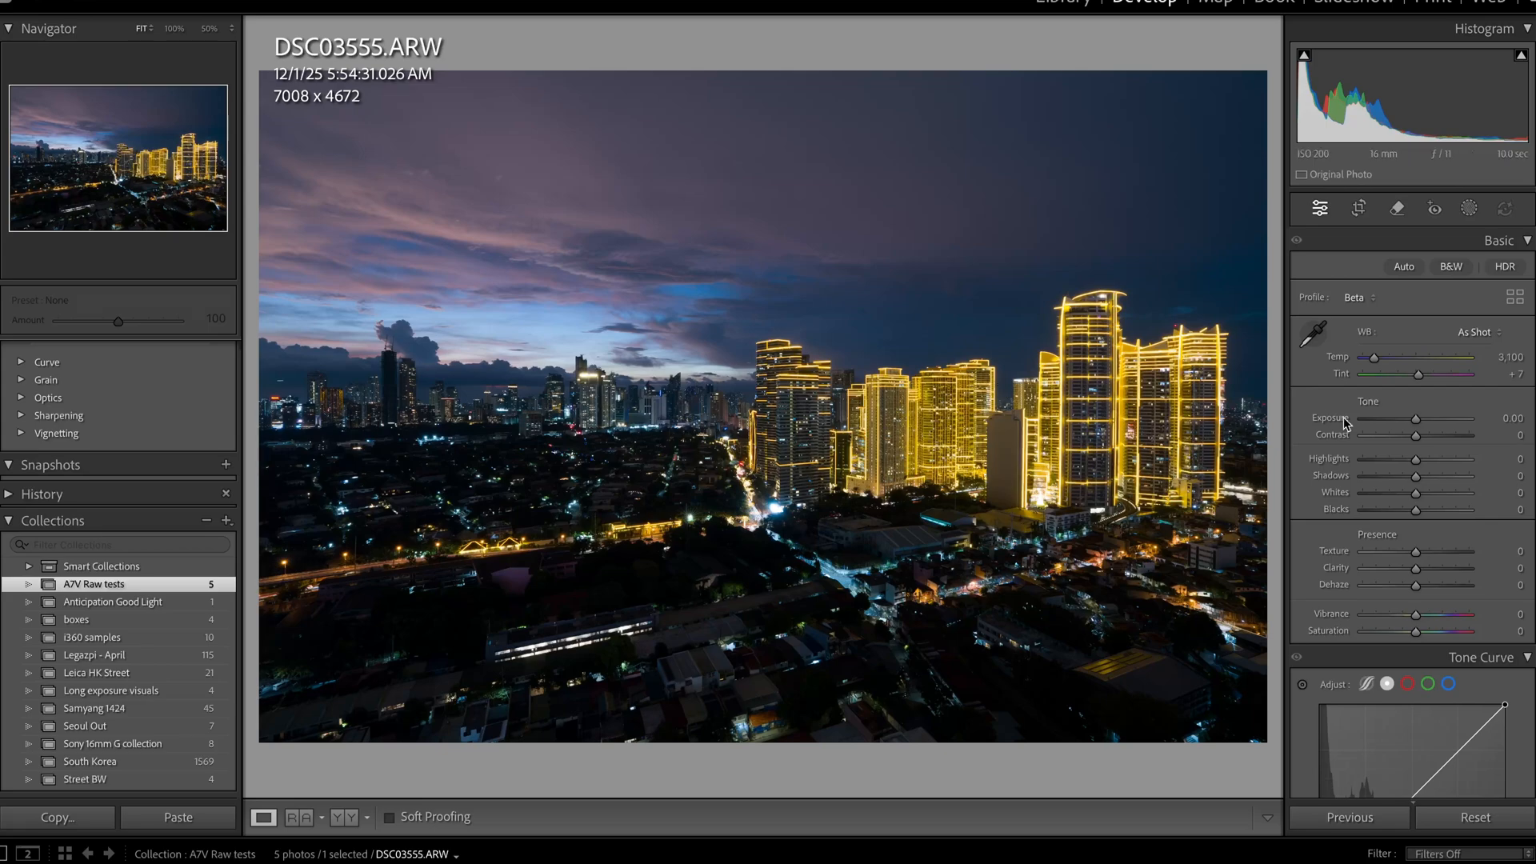
Step: In the Basic panel, set Highlights to -19 and Shadows to +56
drag(1444, 459, 1392, 459)
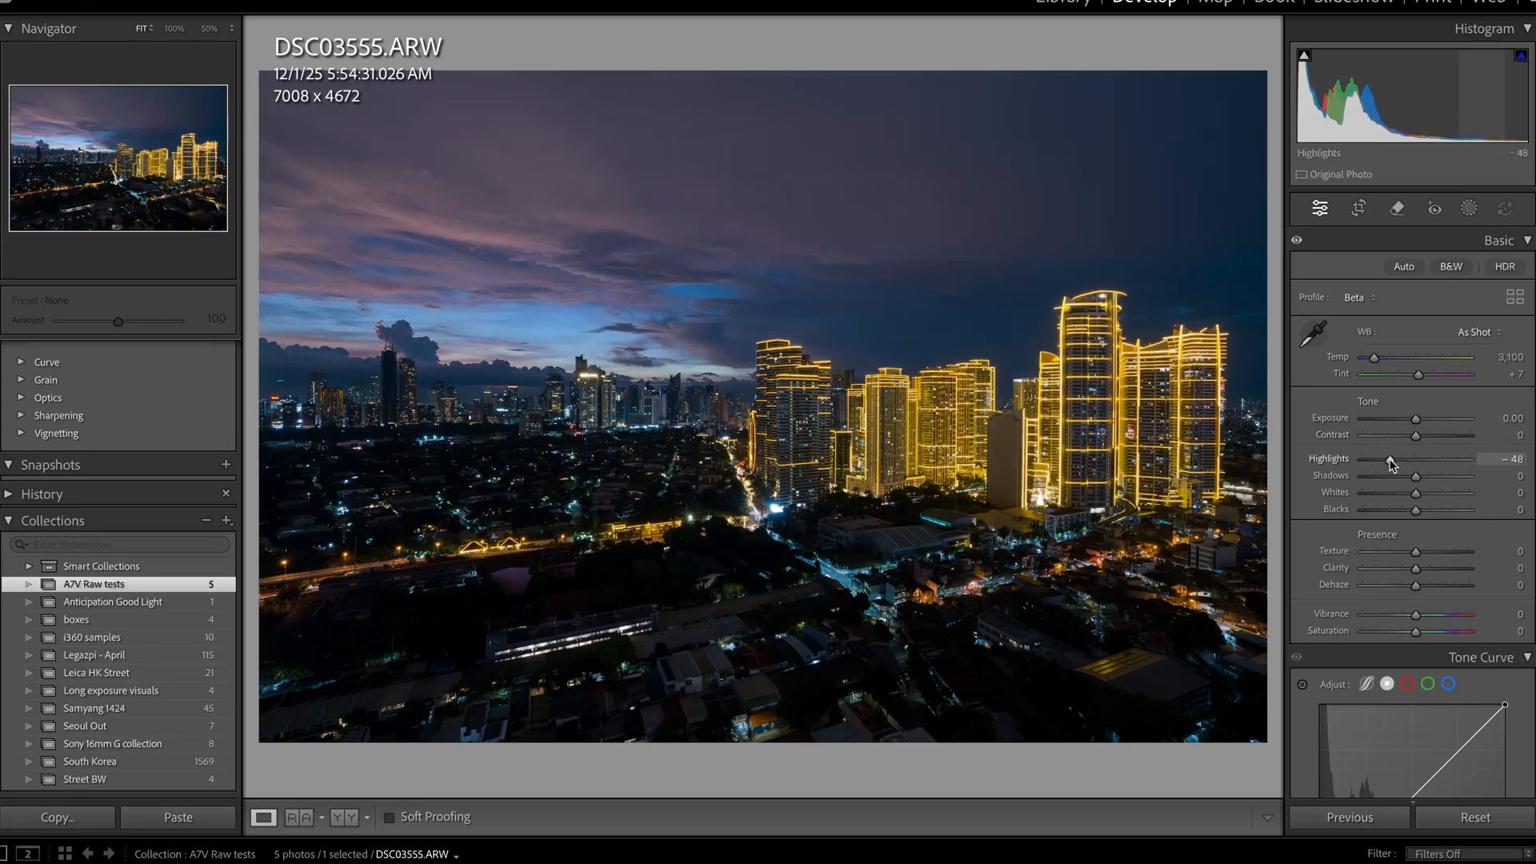
drag(1392, 461, 1406, 462)
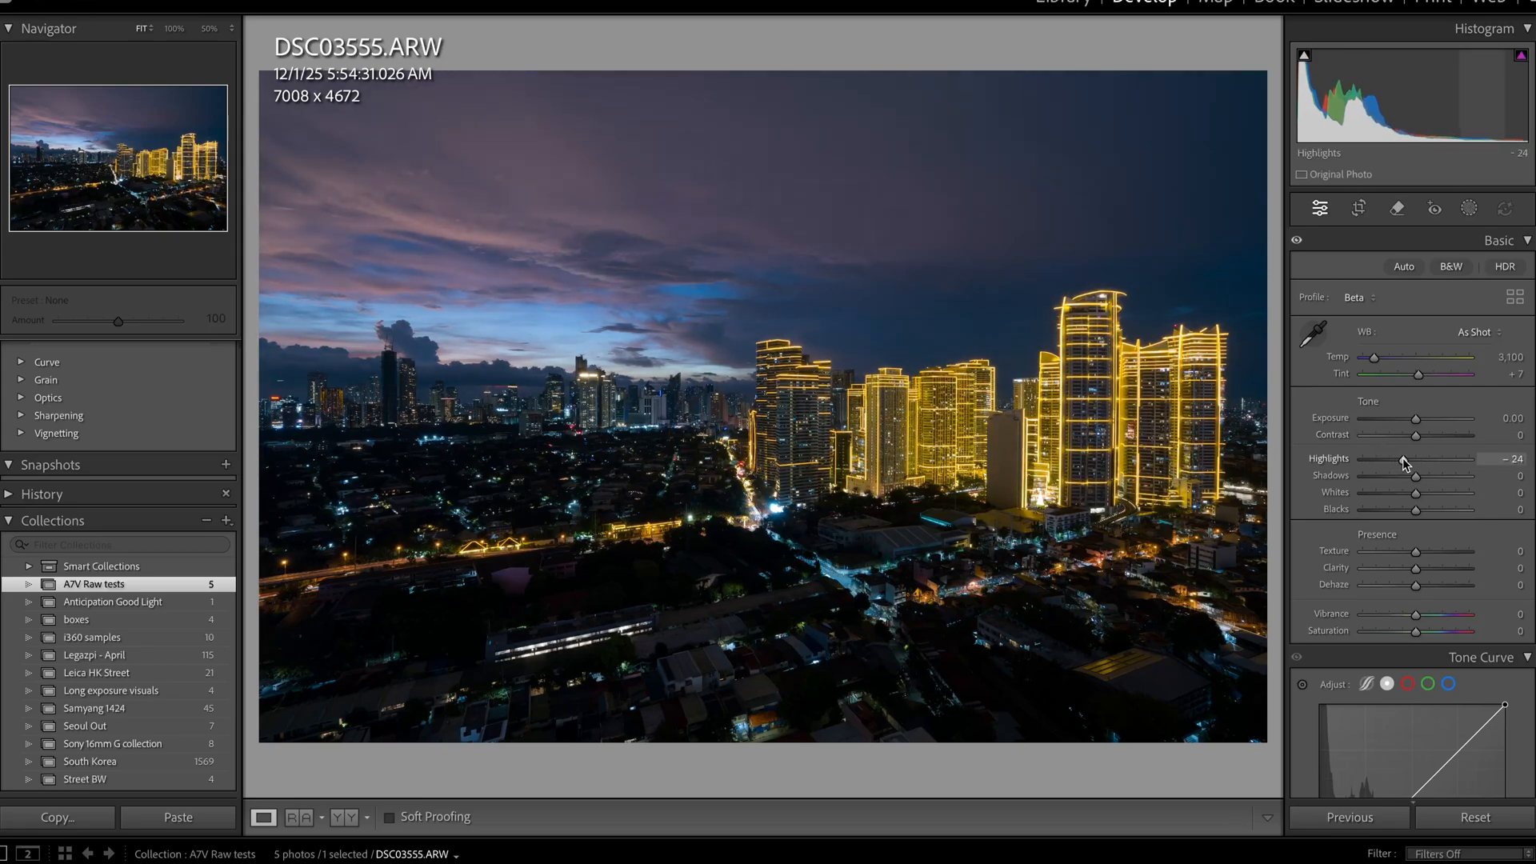
drag(1376, 458, 1383, 459)
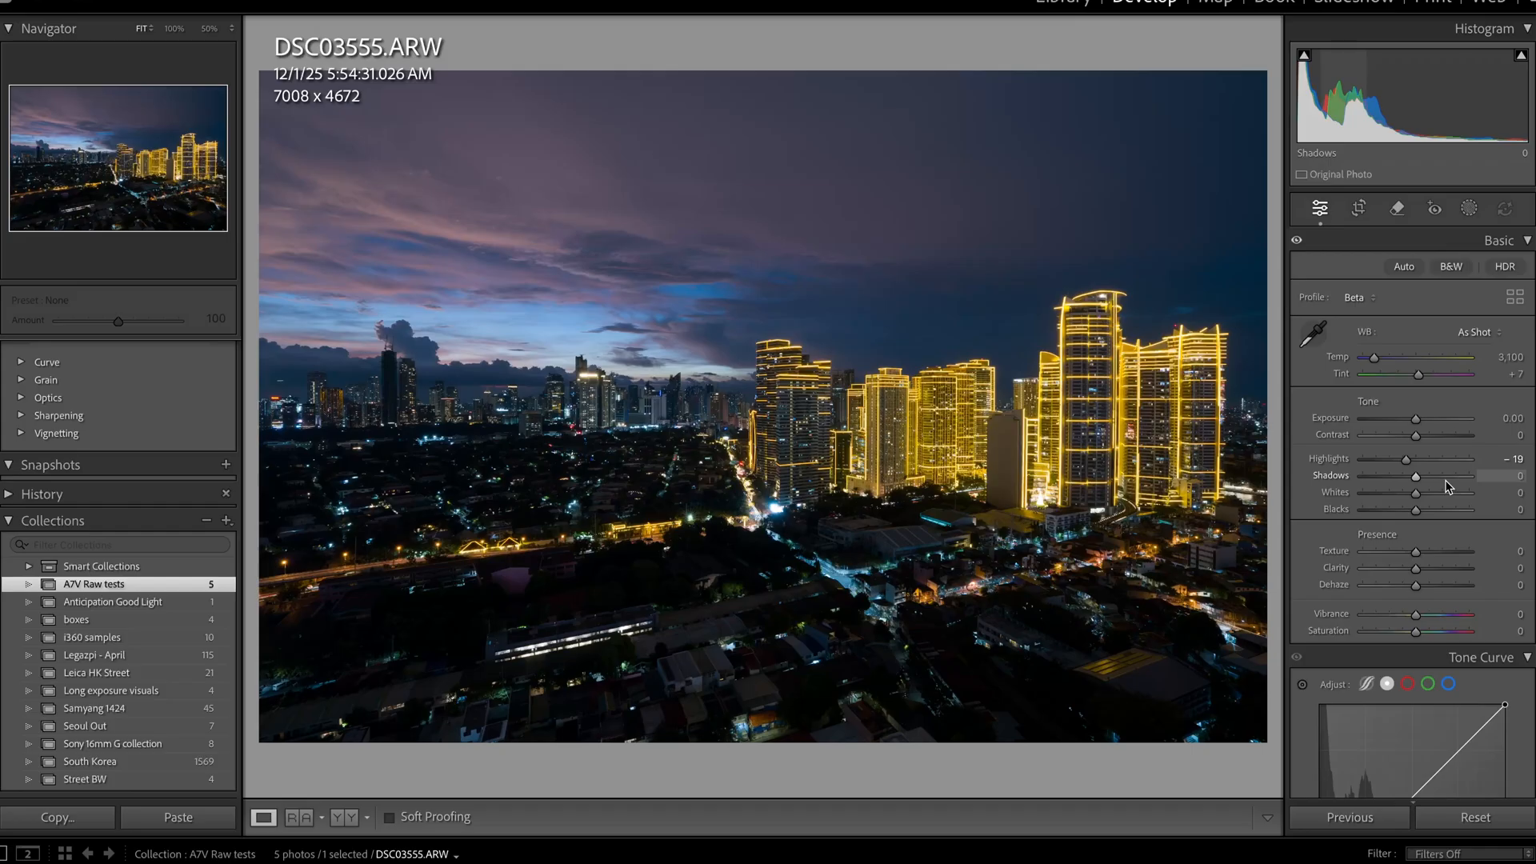
drag(1416, 492, 1445, 492)
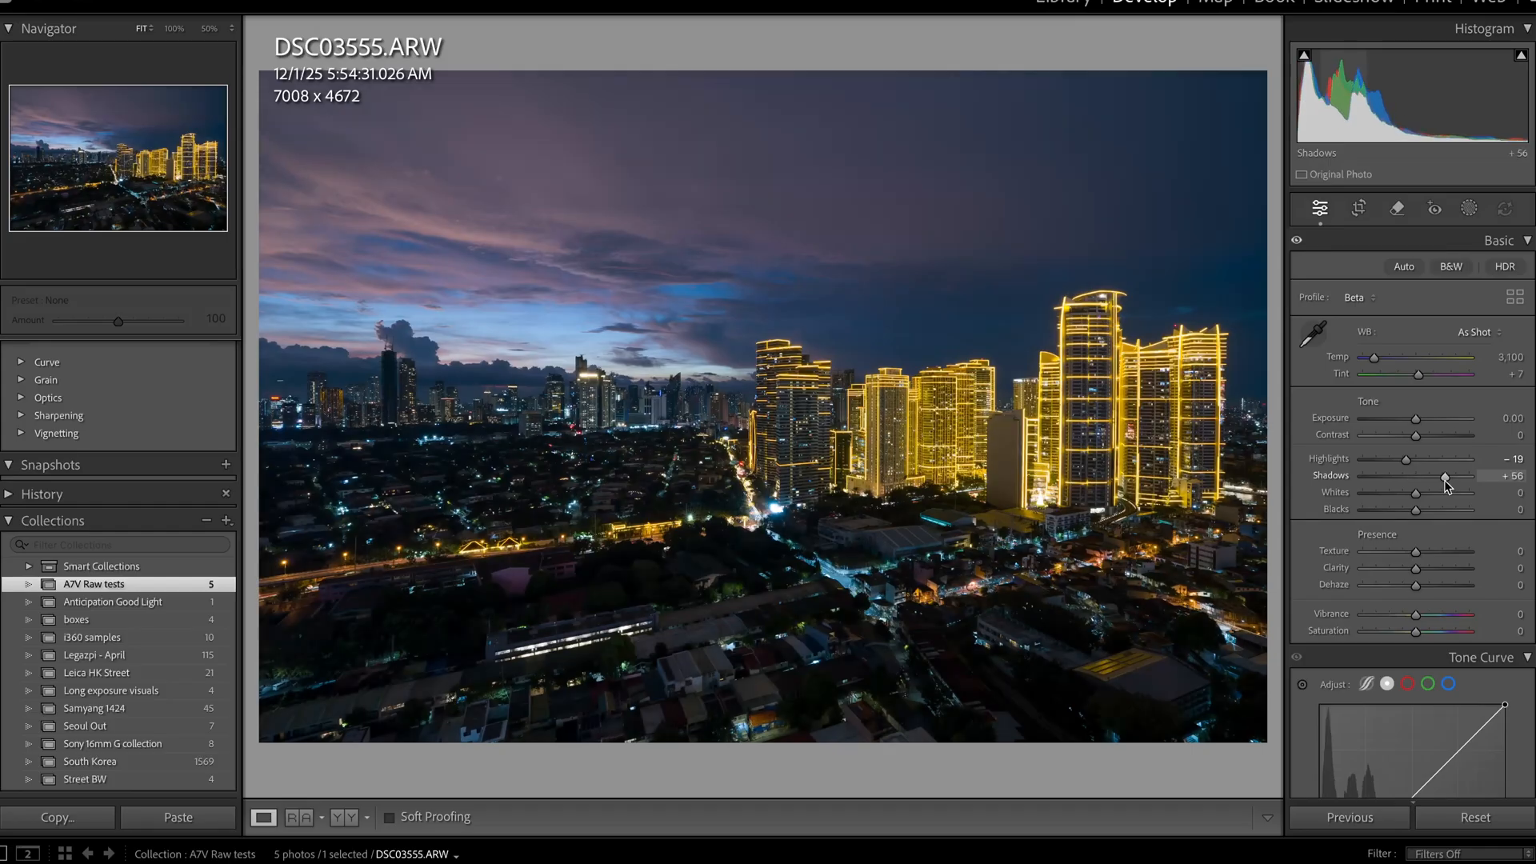
drag(1448, 475, 1489, 476)
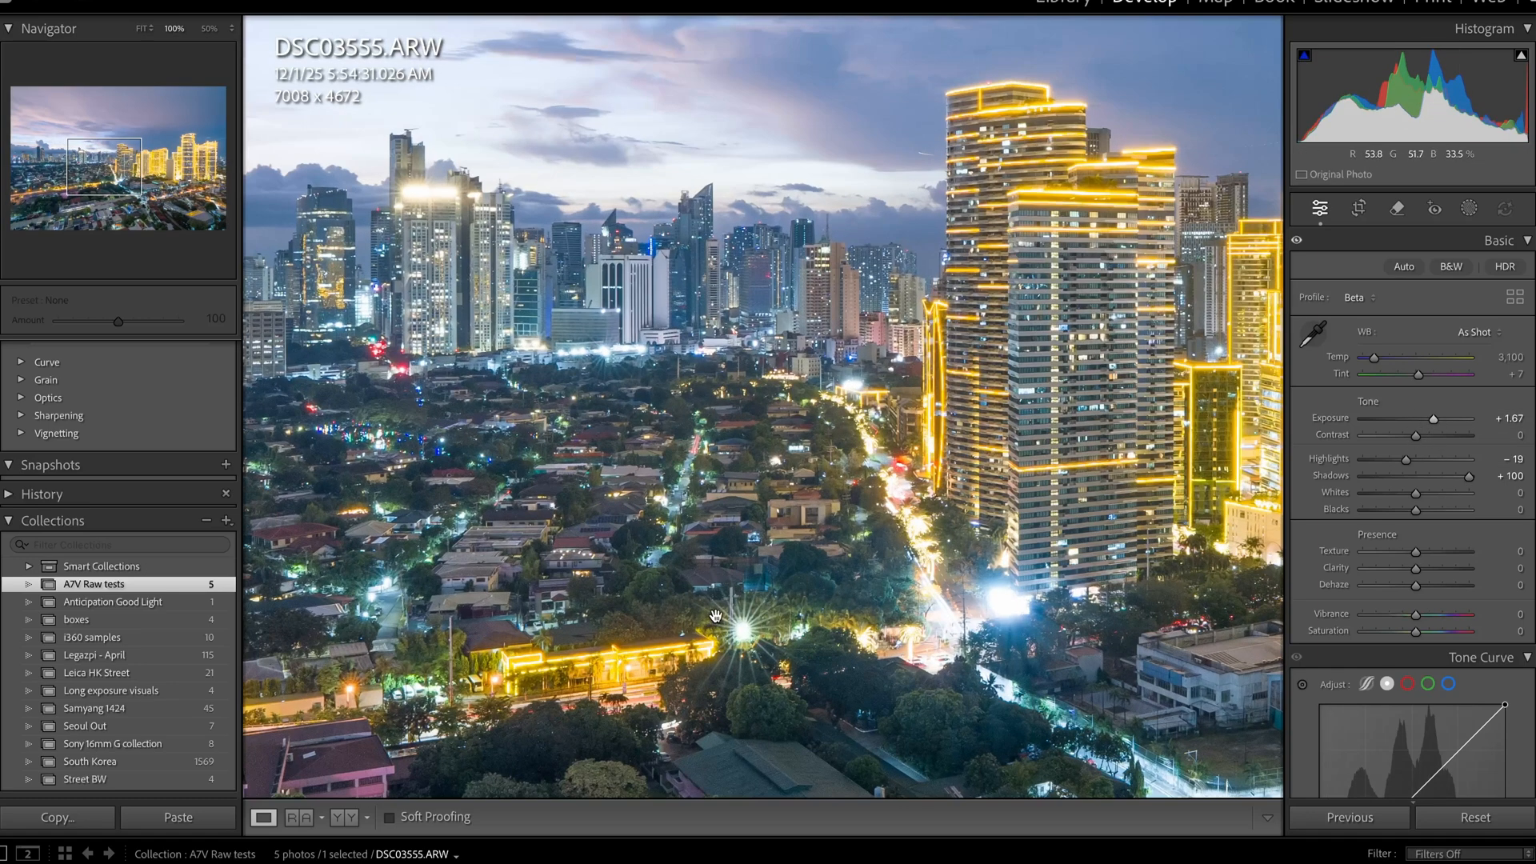
key(ctrl+z)
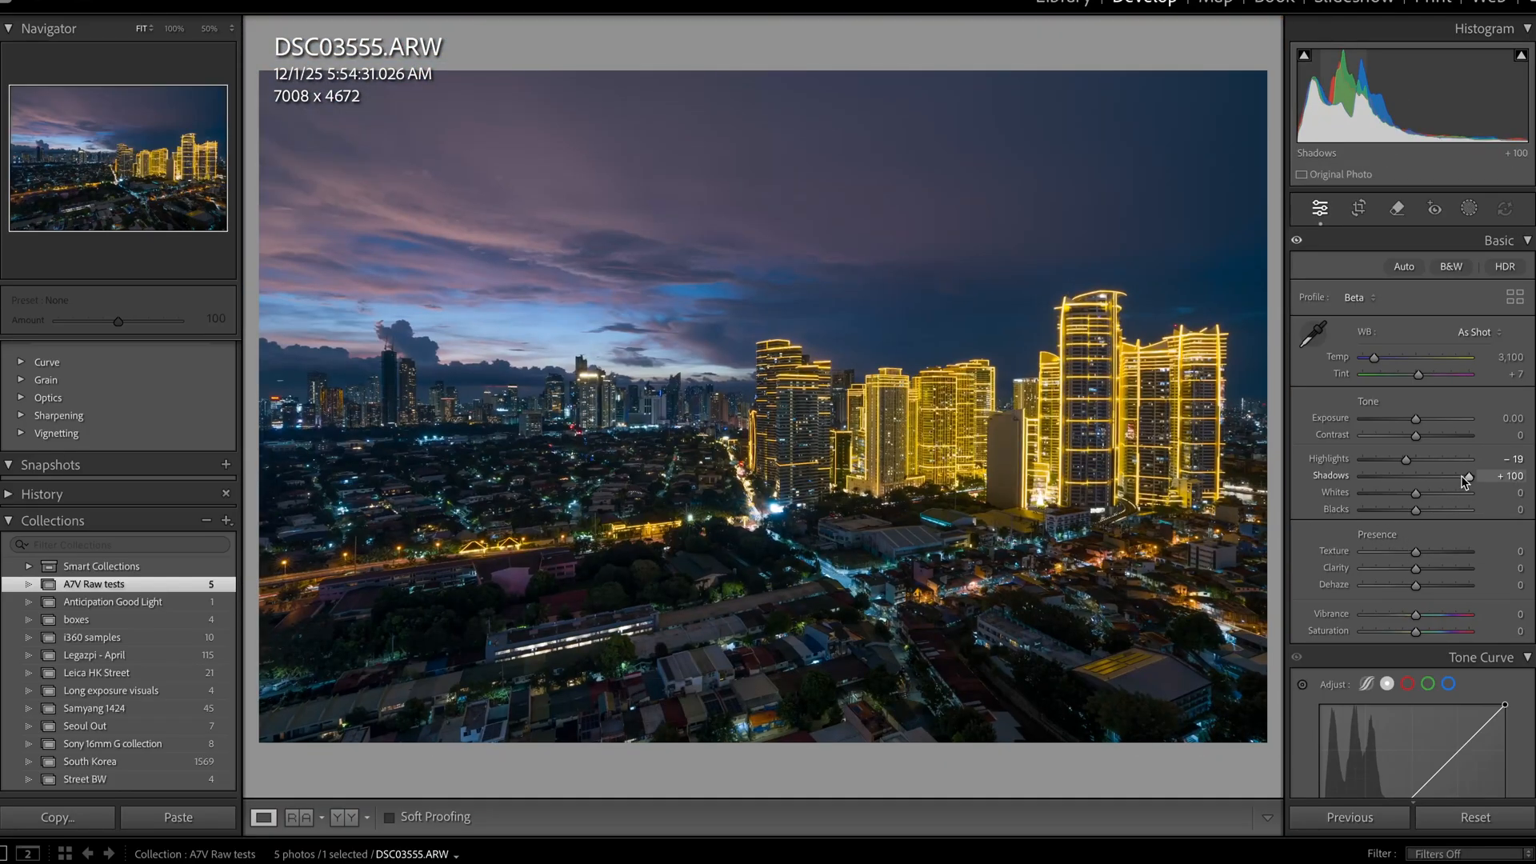
drag(1480, 475, 1453, 475)
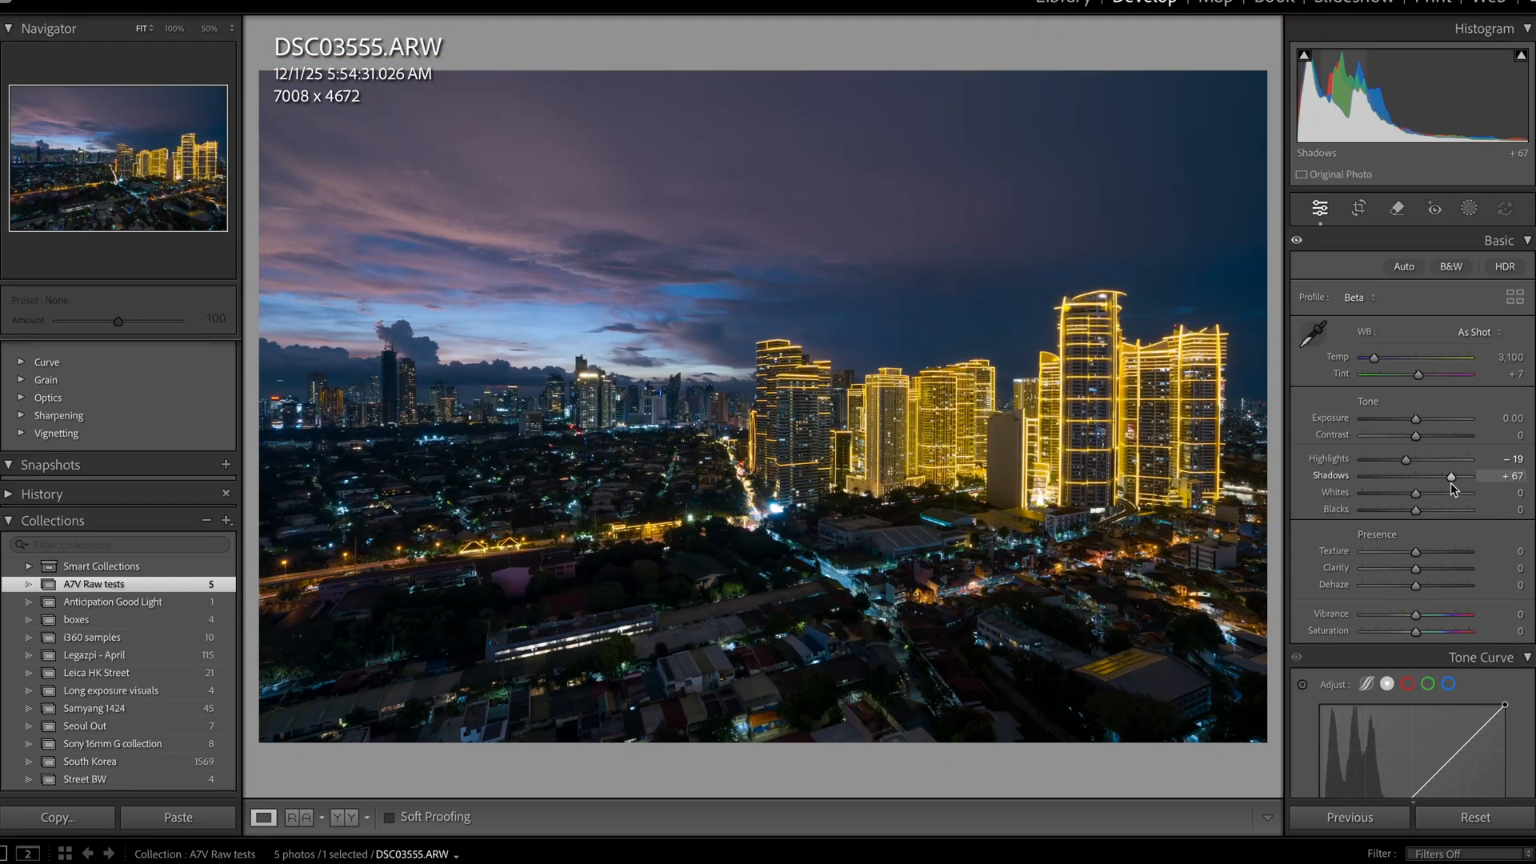
drag(1458, 475, 1441, 475)
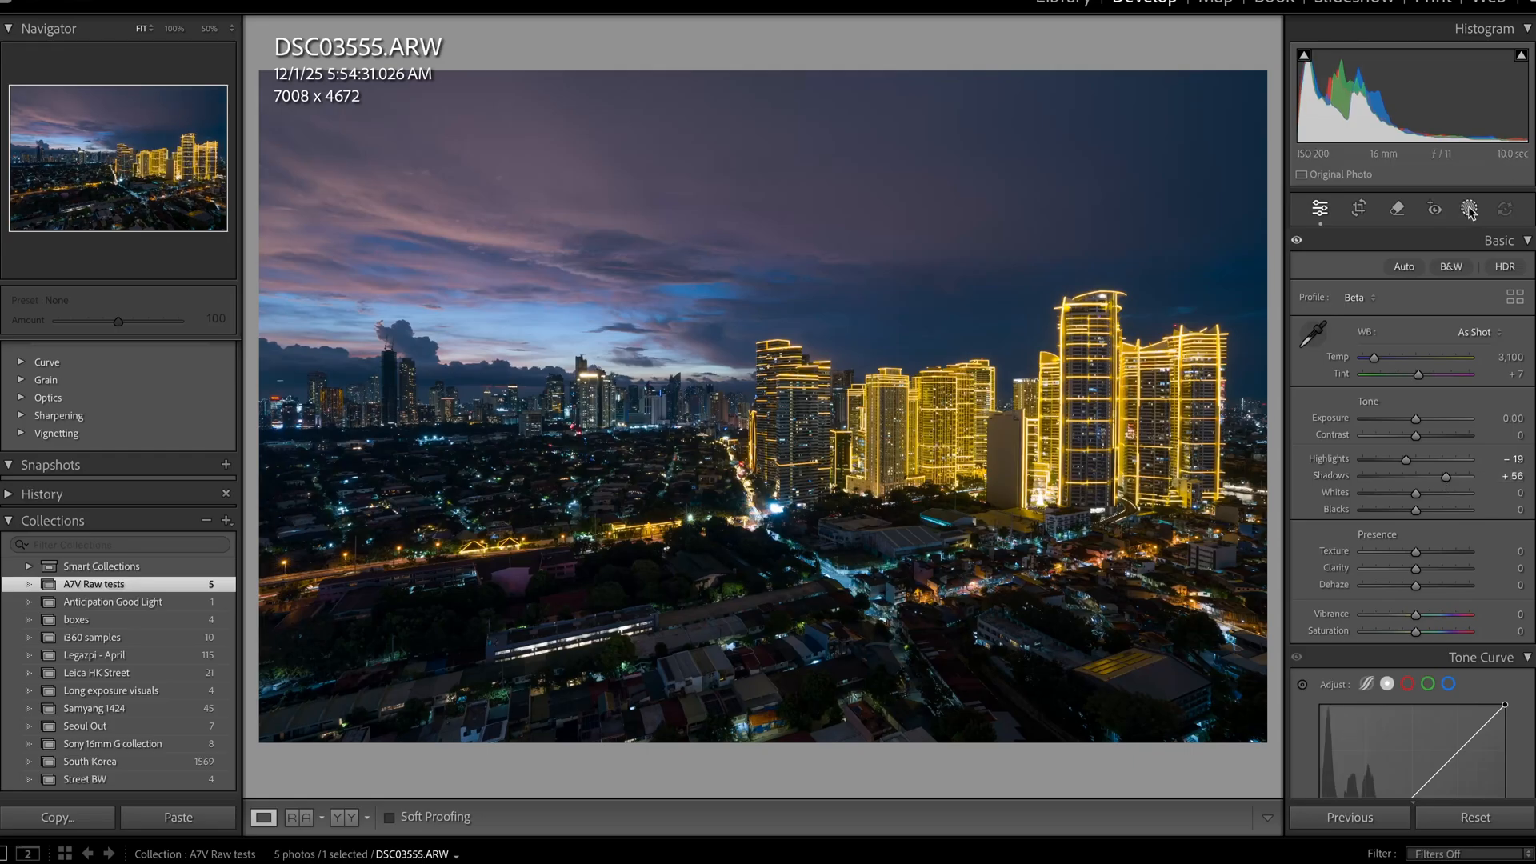
Step: Add a radial gradient mask over the foreground city with Exposure at about +0.91
click(1469, 208)
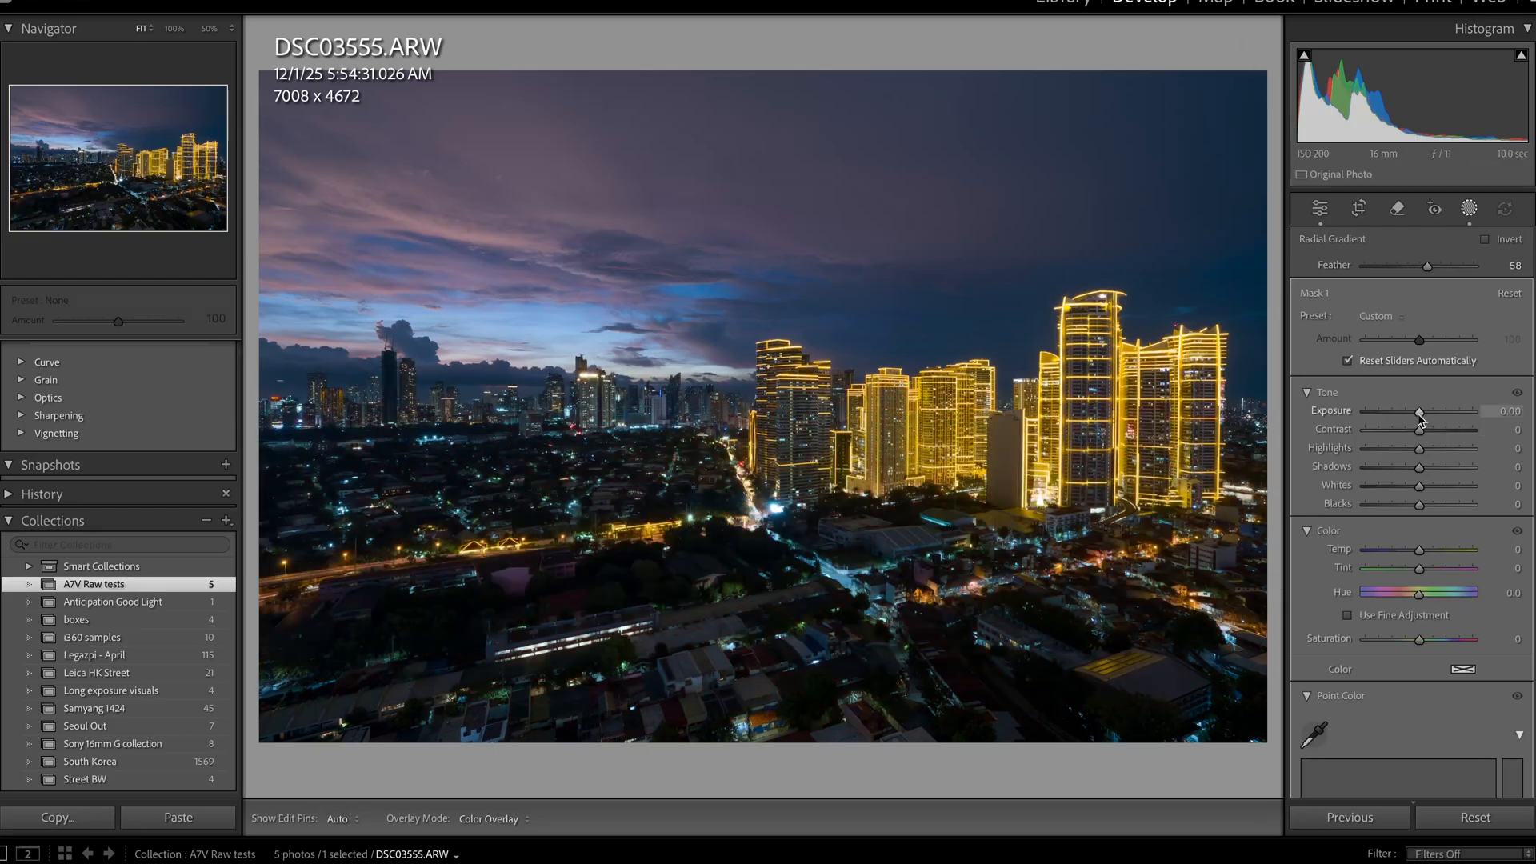
drag(1419, 411, 1441, 412)
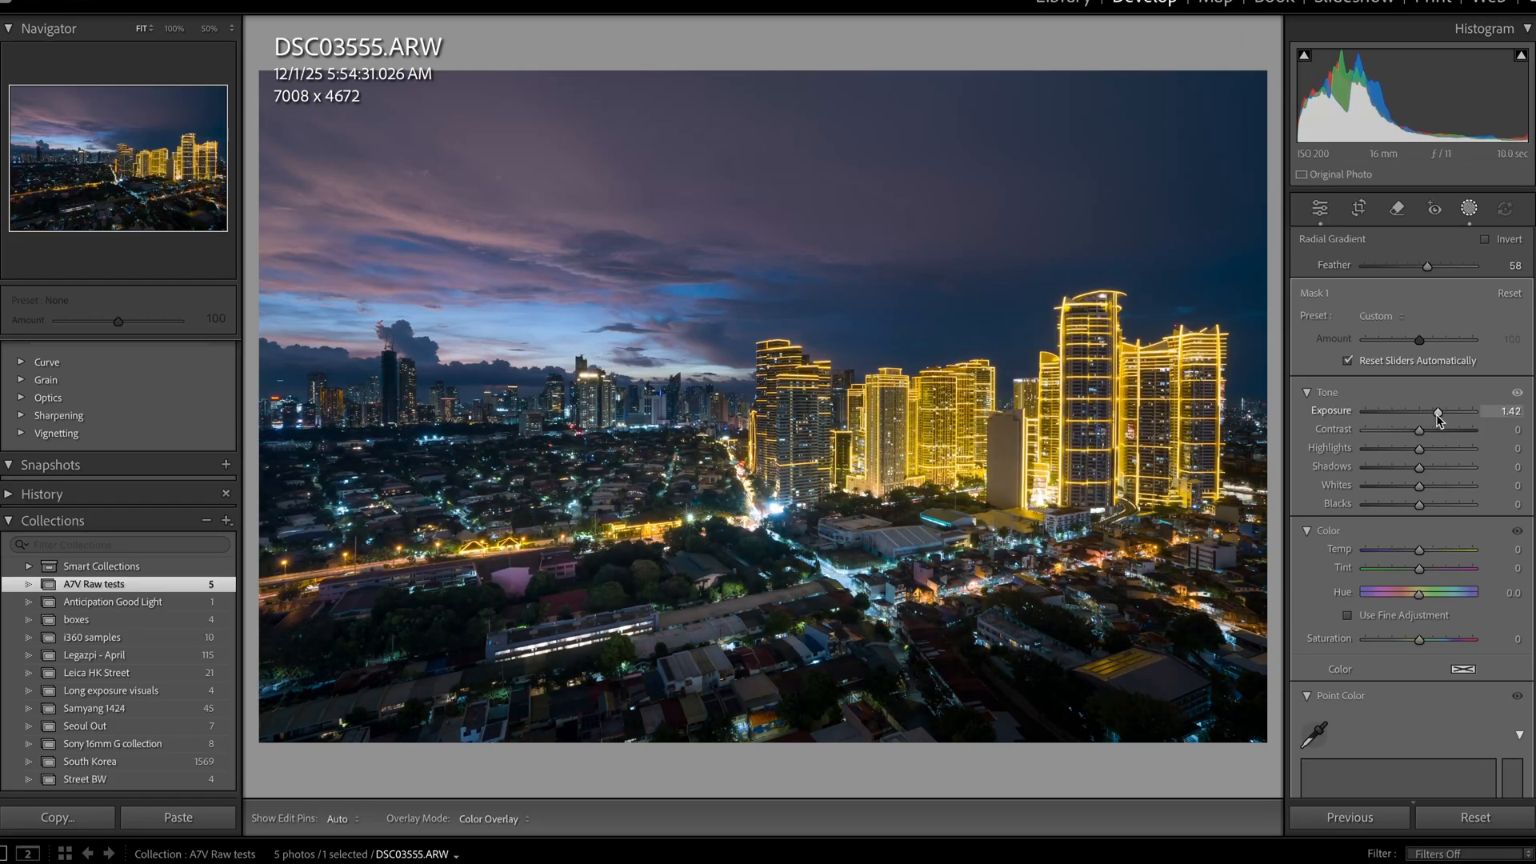
drag(1439, 411, 1430, 412)
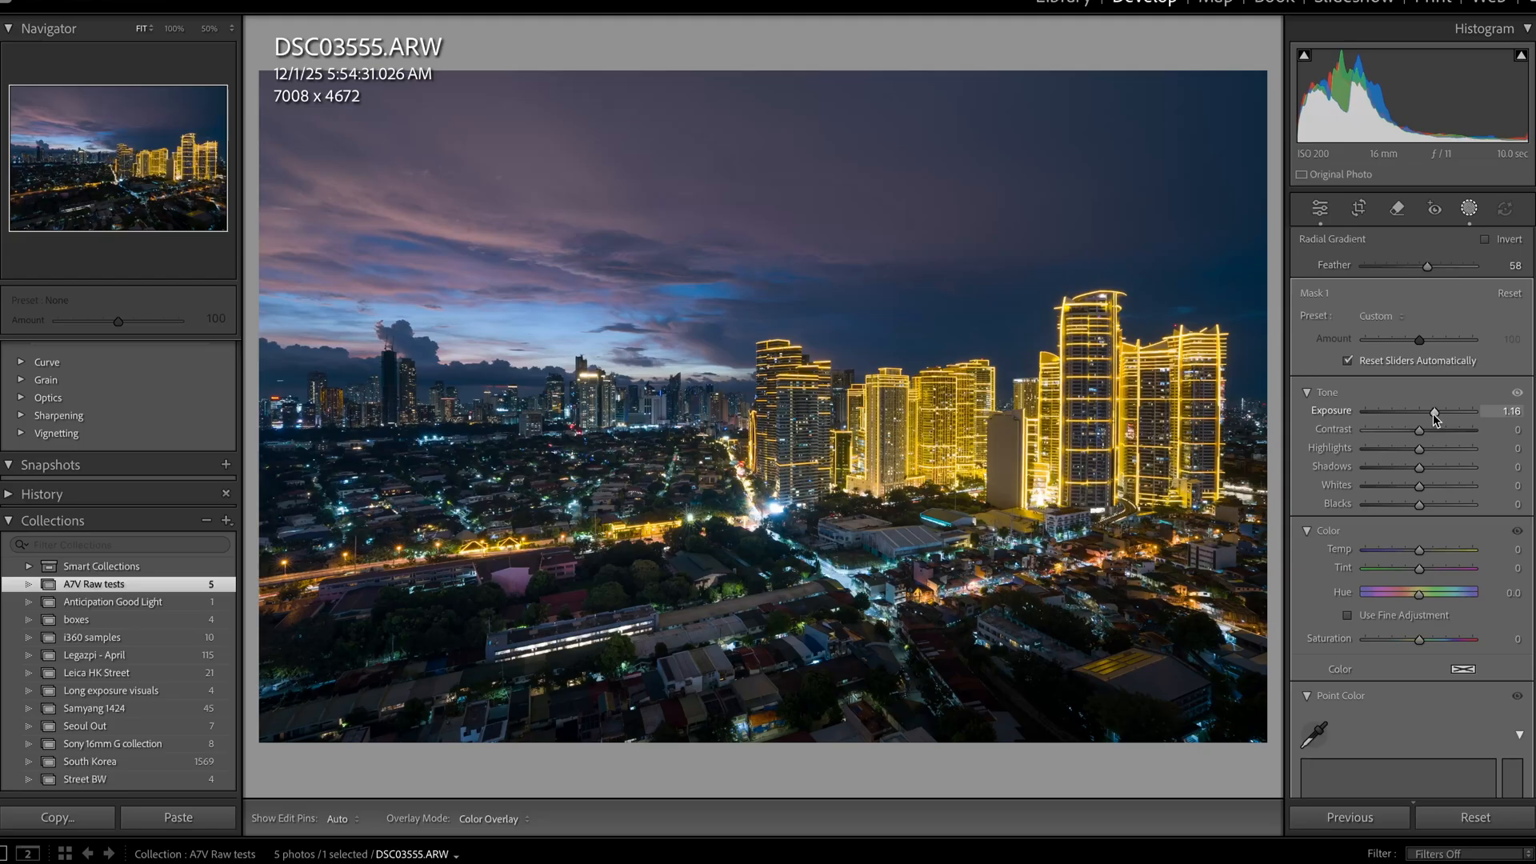
drag(1459, 410, 1453, 411)
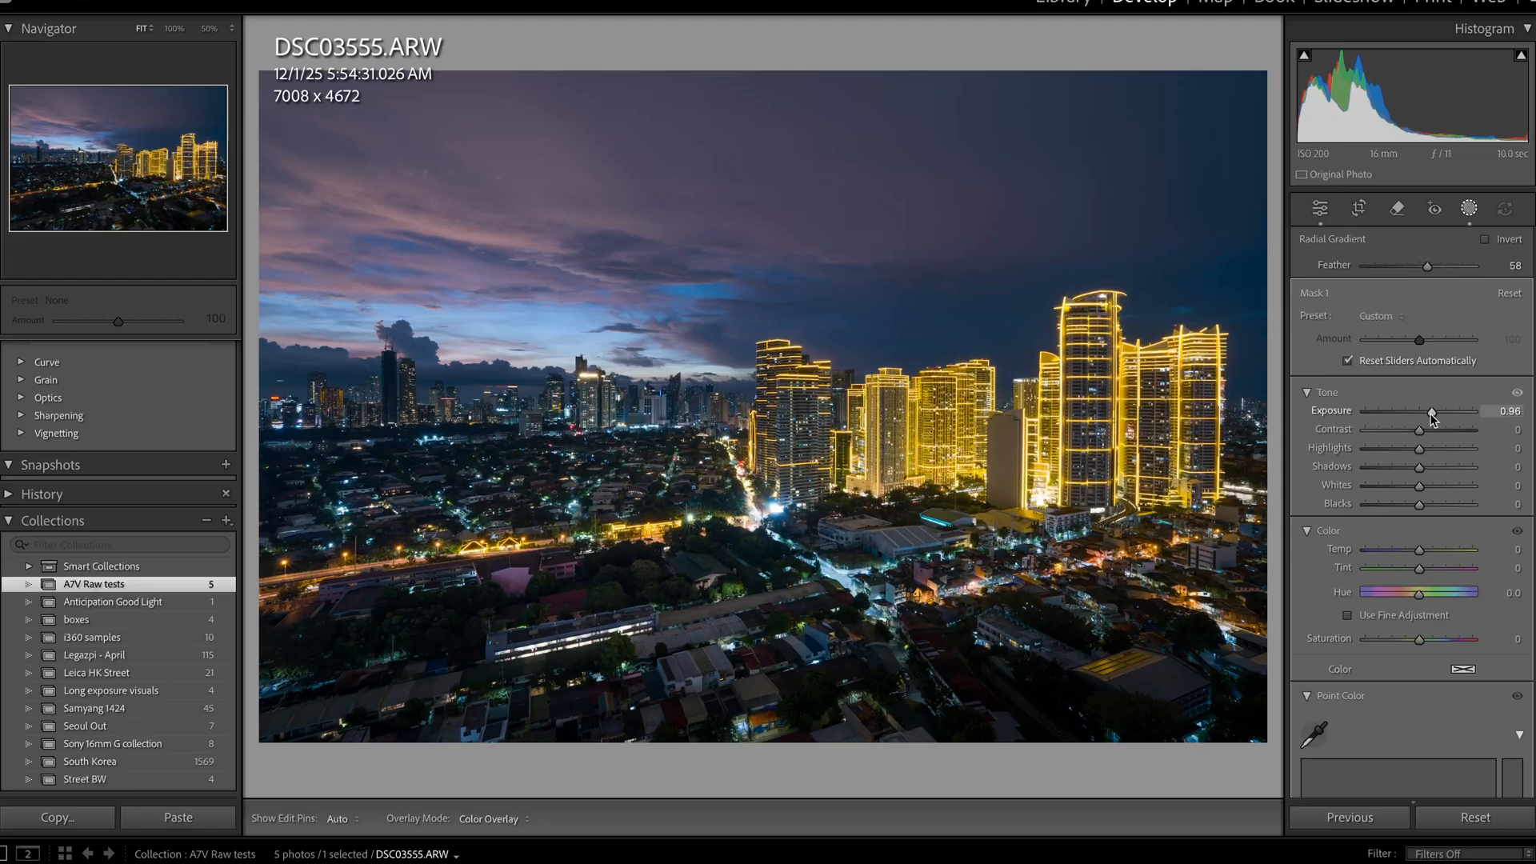
drag(1458, 411, 1432, 411)
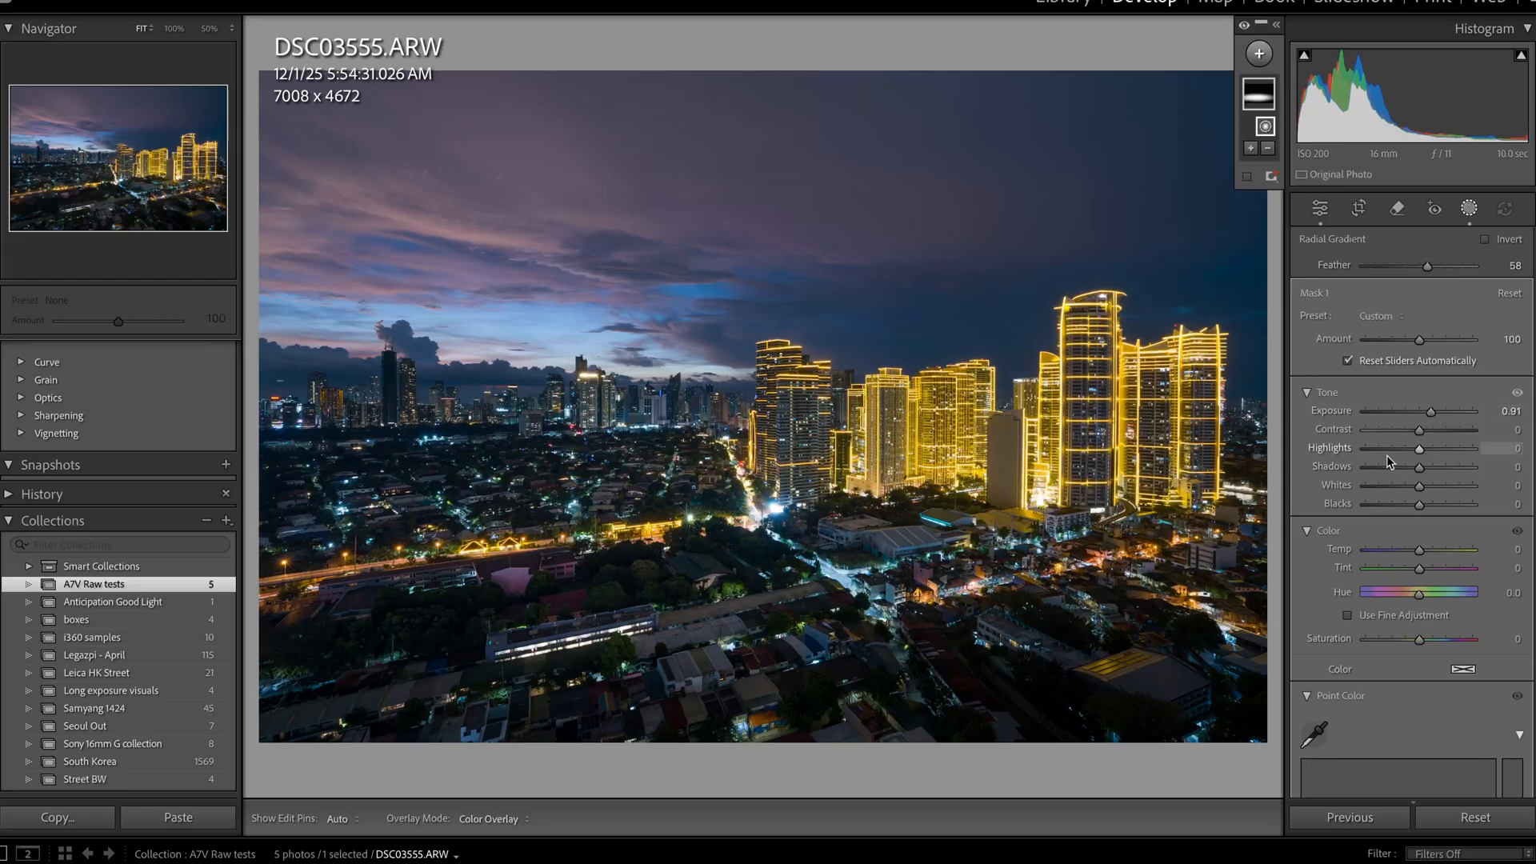
drag(1448, 448, 1389, 449)
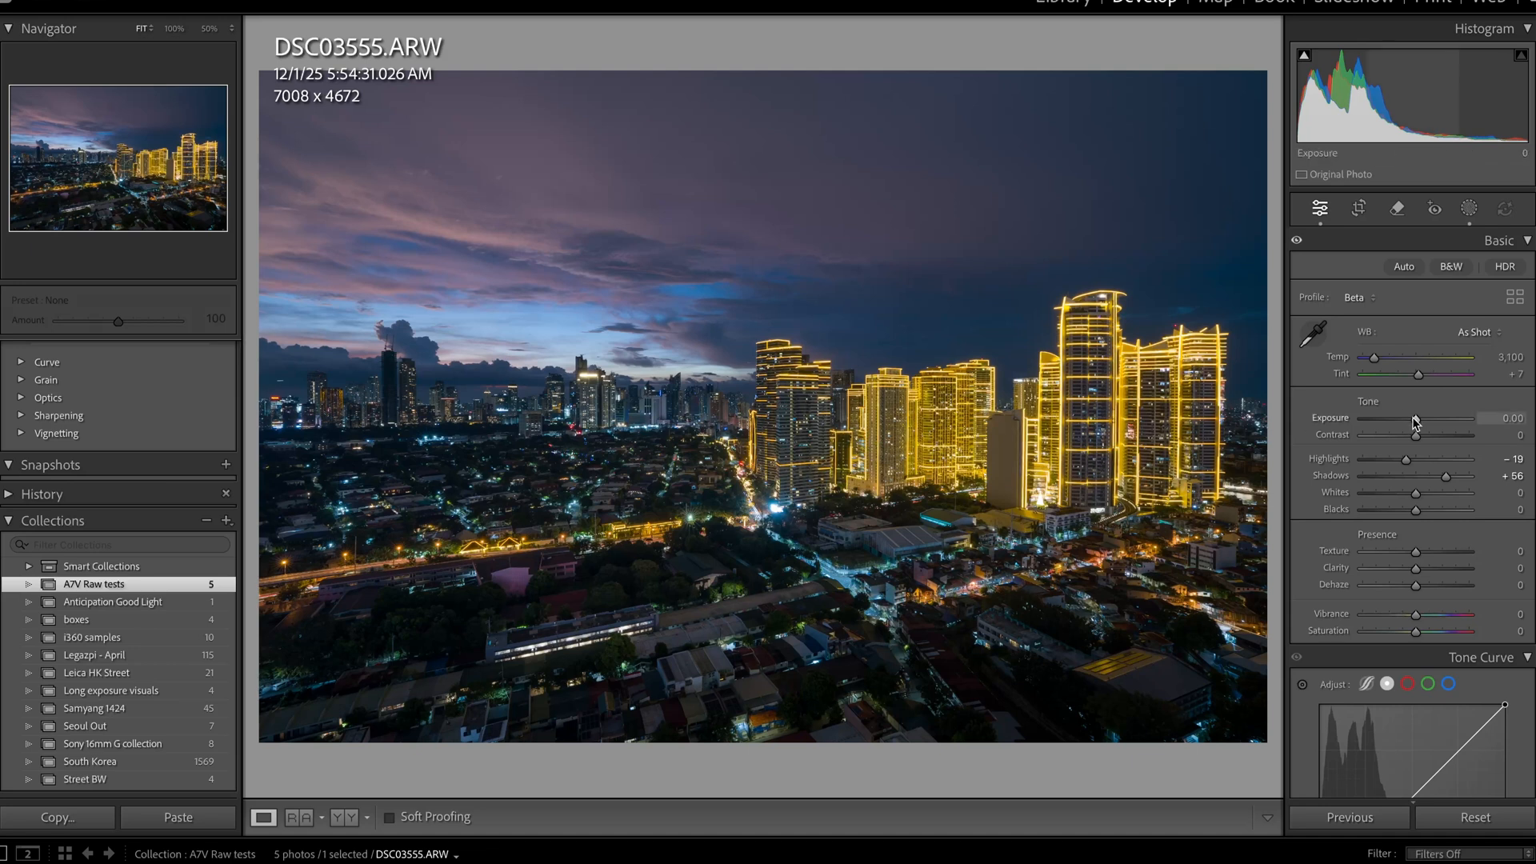
Step: Set the Yellow slider under Color Mixer HSL Hue to -37
drag(1410, 420, 1418, 420)
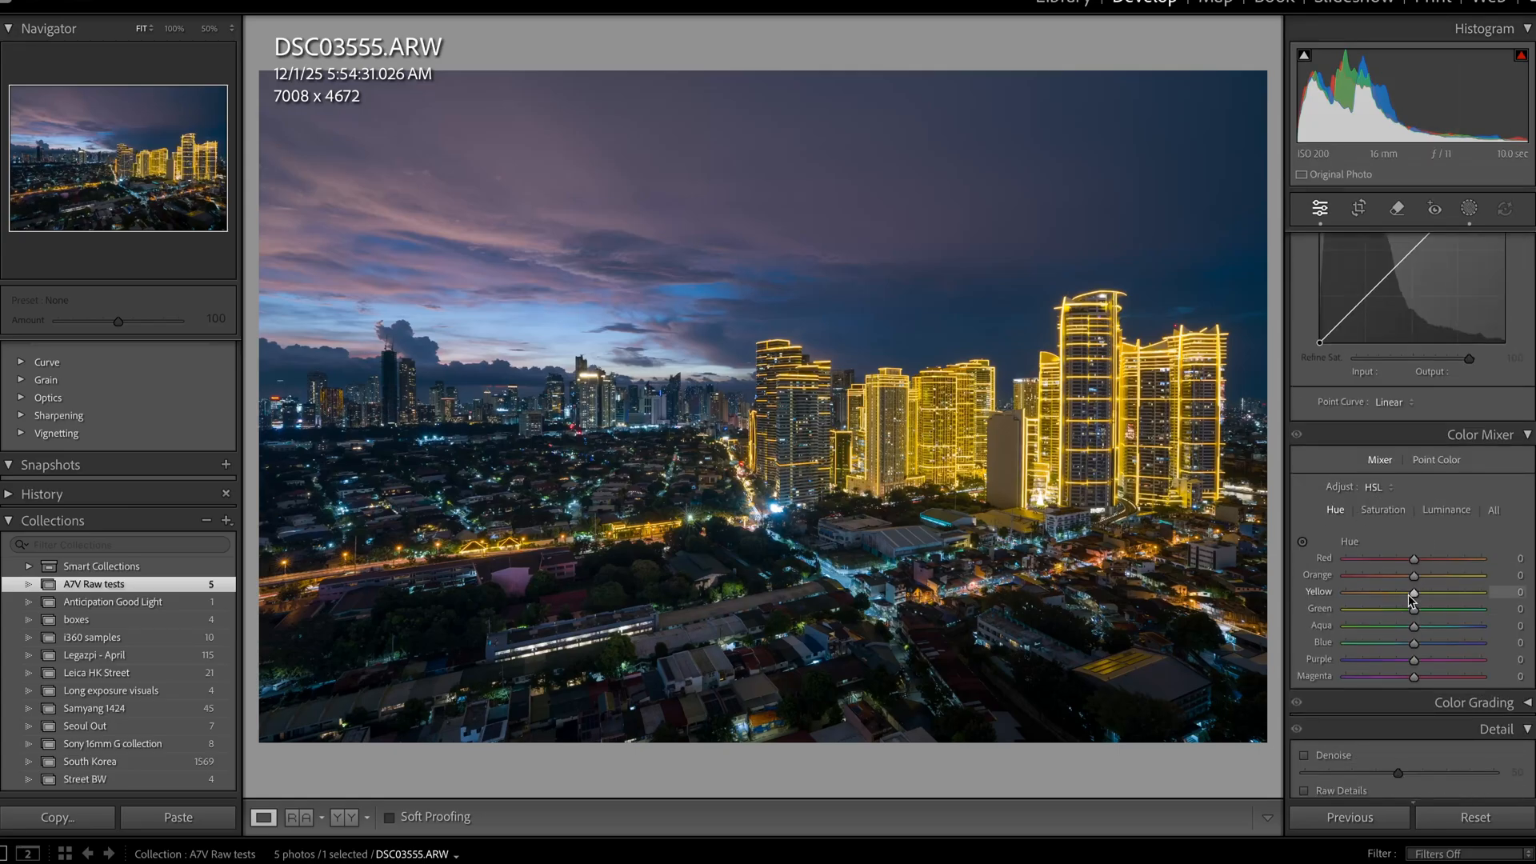
drag(1414, 594, 1380, 594)
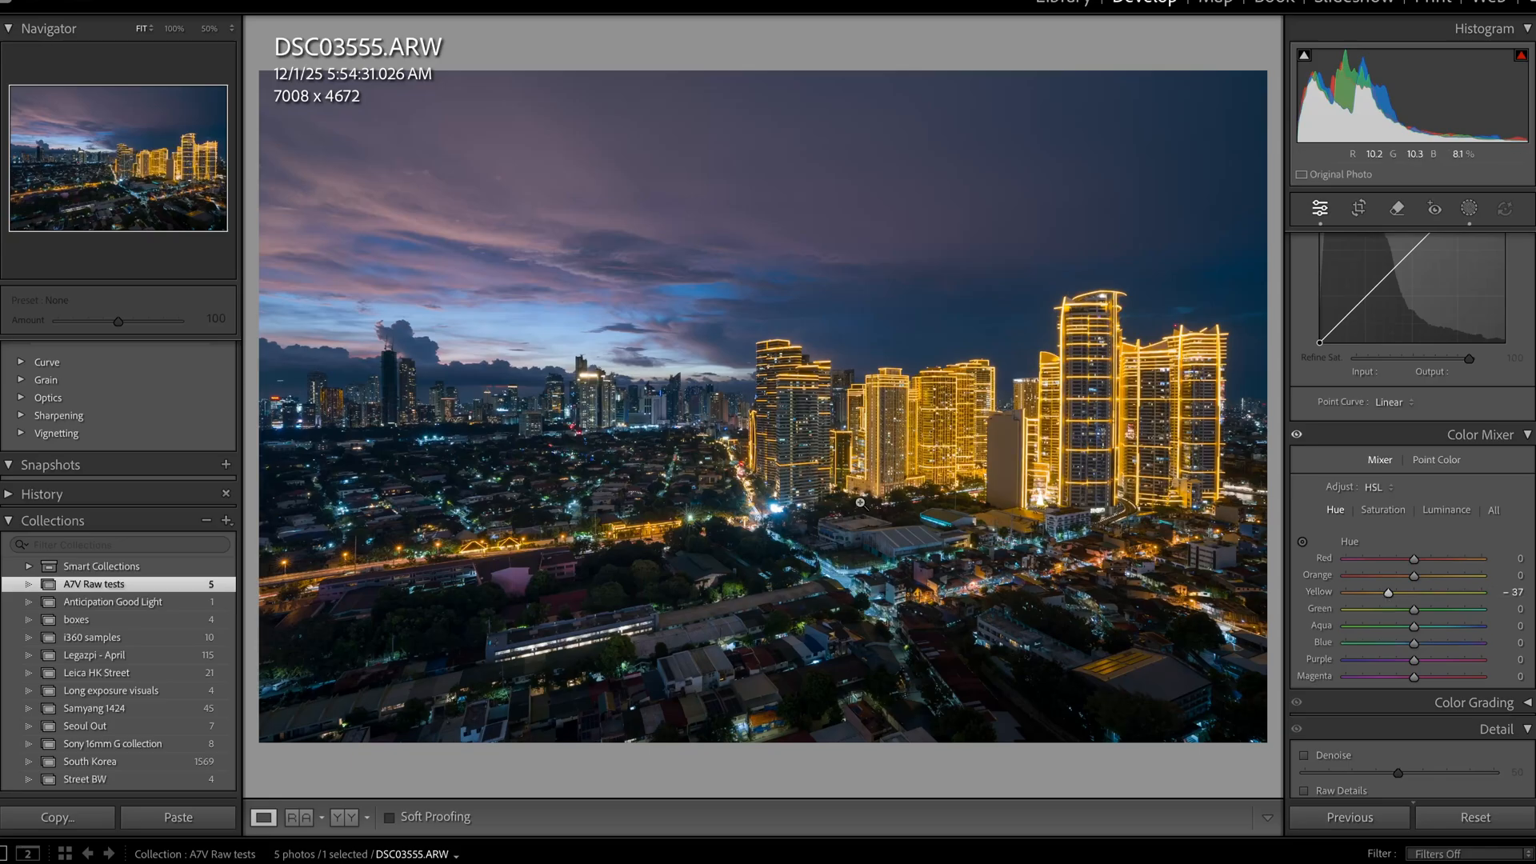